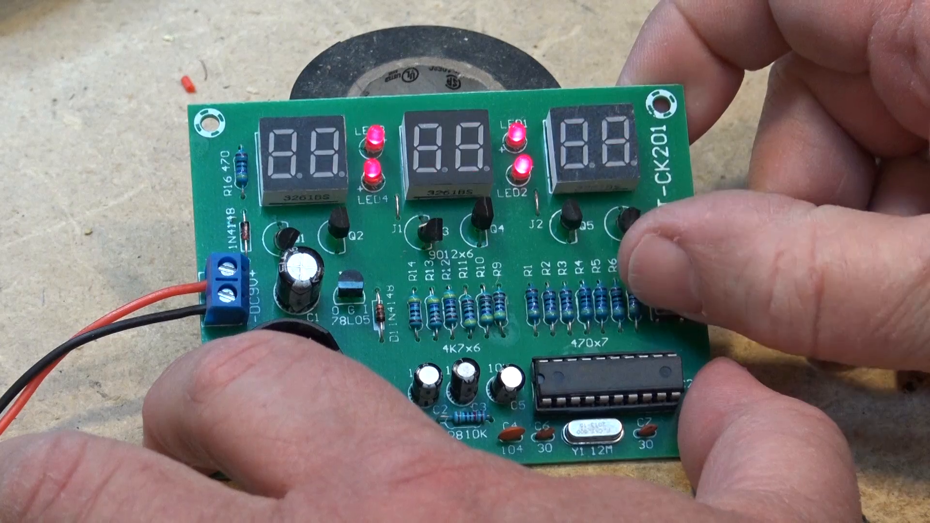
Press the right-edge push button to relight the clock display, now showing 19:00:58
click(671, 296)
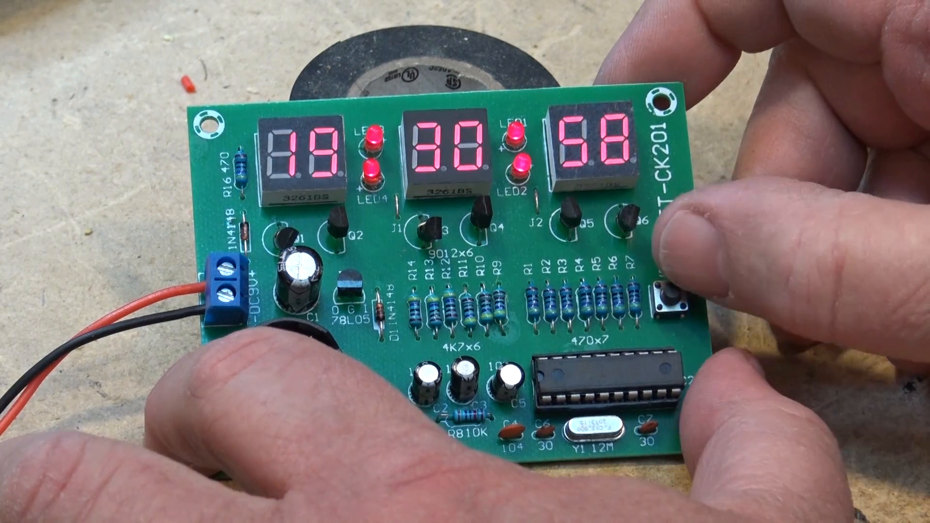